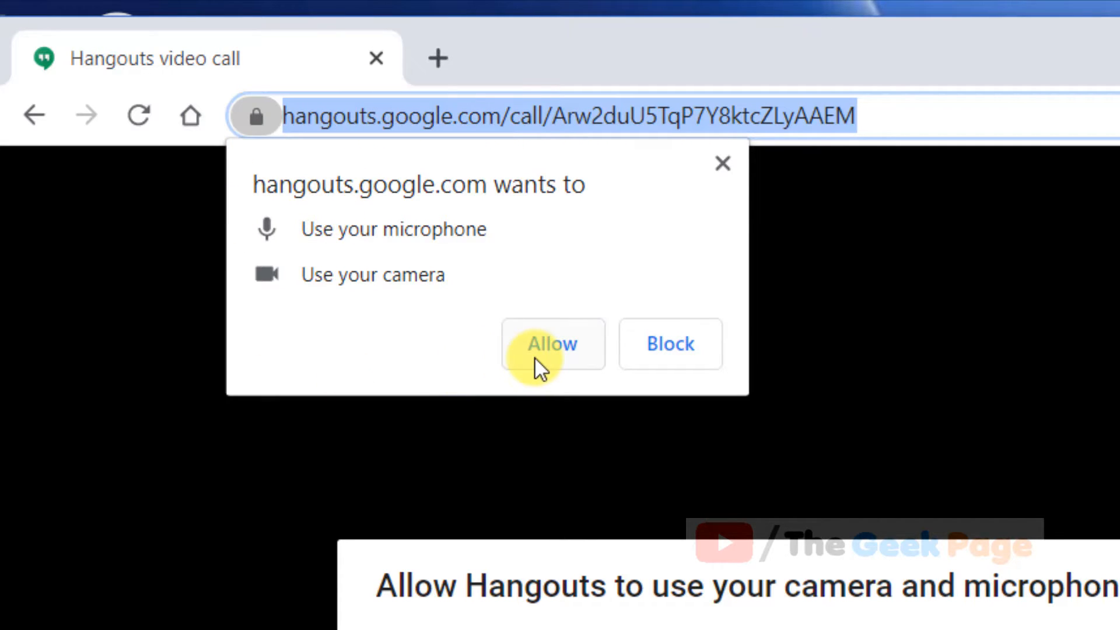
# - Allow the Hangouts call page to use the microphone and camera
pyautogui.click(551, 343)
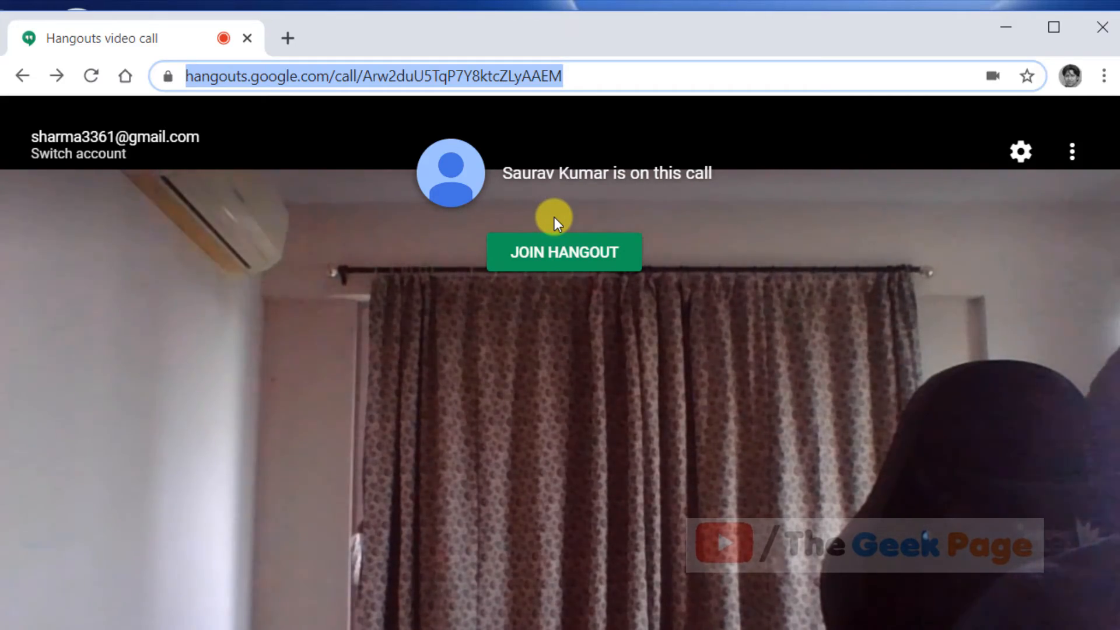
pyautogui.moveTo(804, 155)
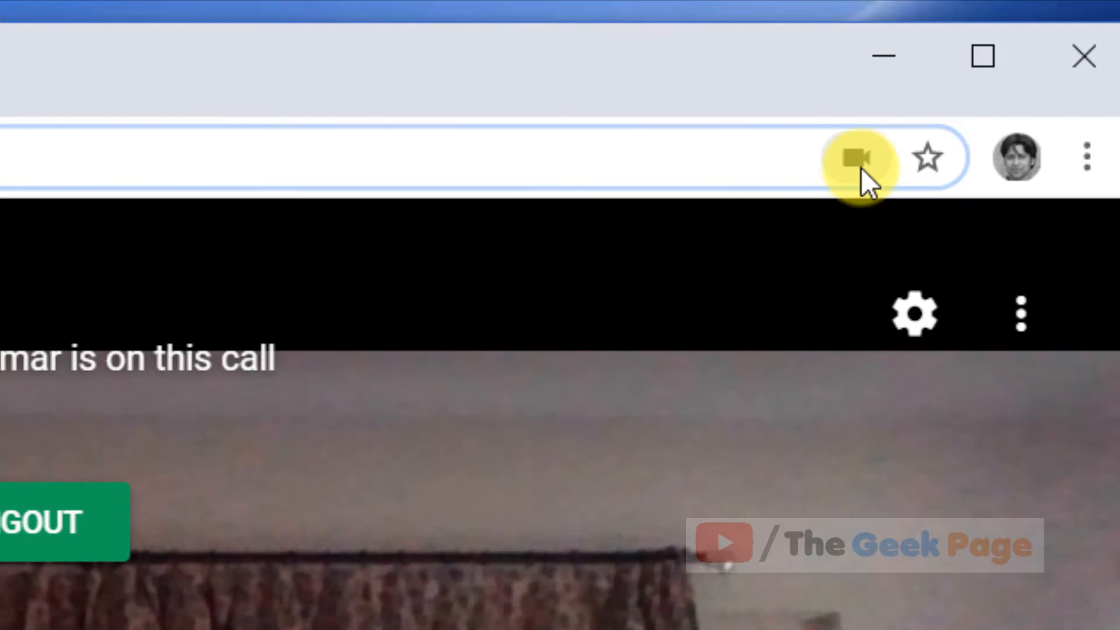
# - Review Hangouts' camera and microphone permission, try Always block, then keep Continue allowing
pyautogui.click(854, 156)
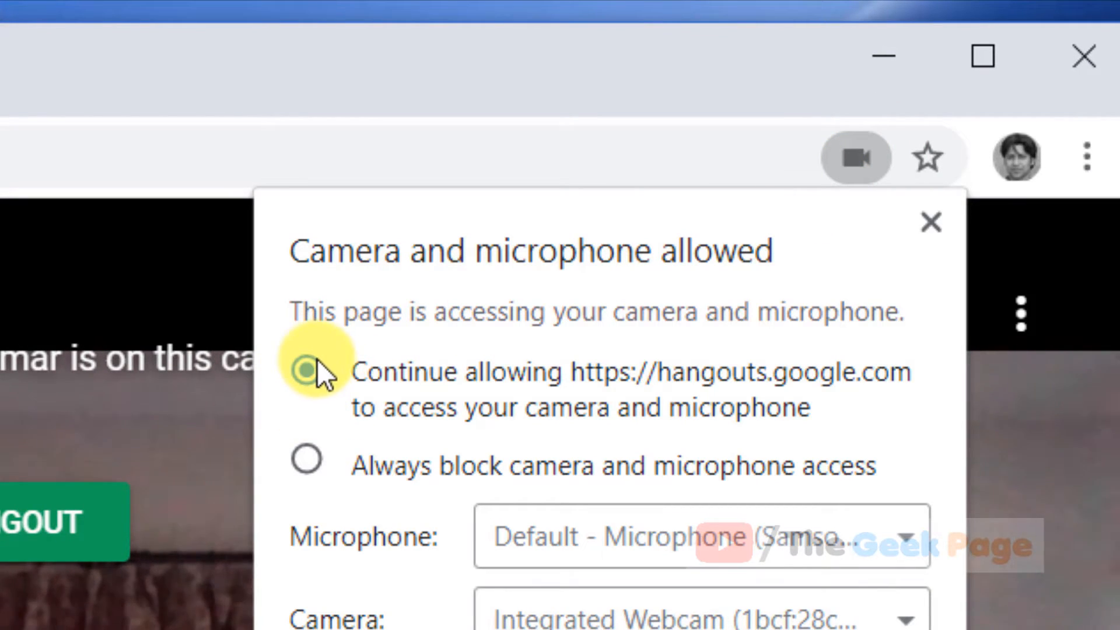
pyautogui.click(307, 370)
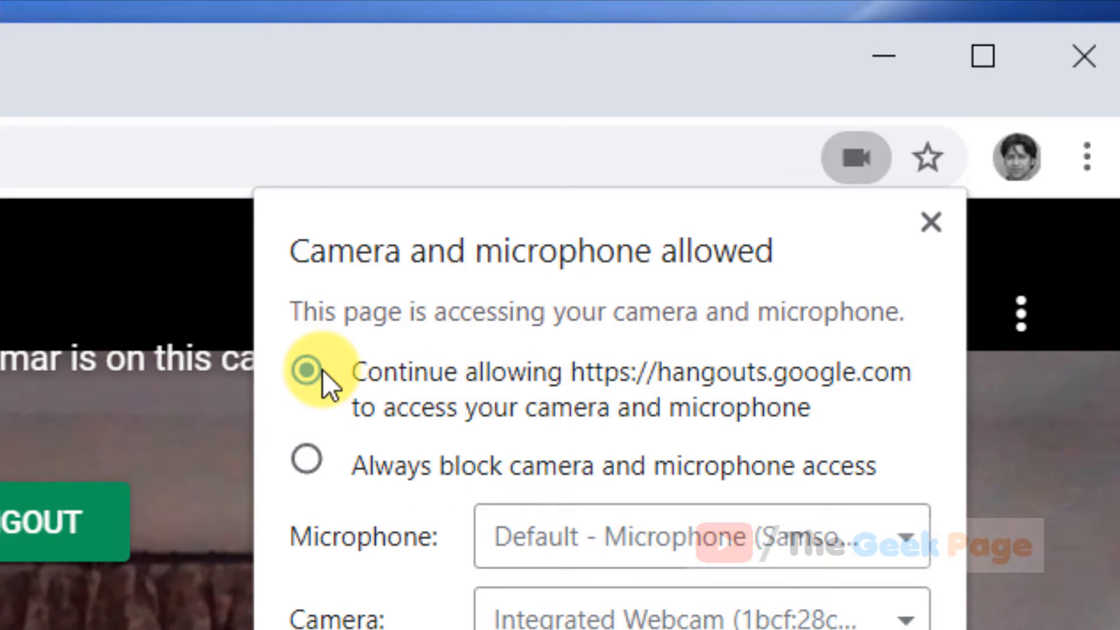
pyautogui.click(307, 459)
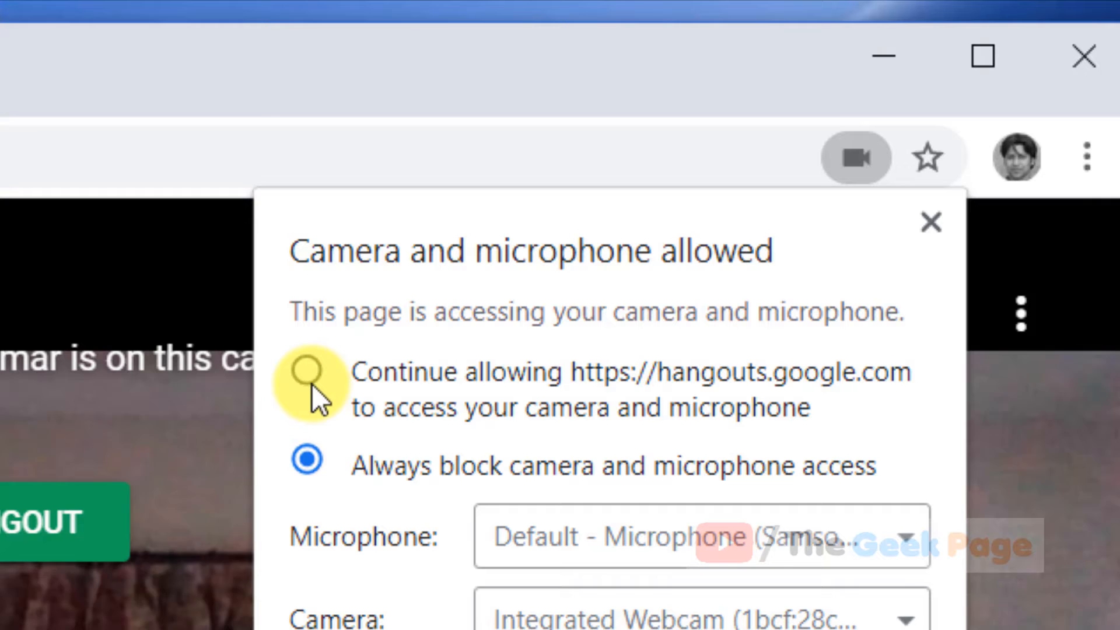
pyautogui.click(305, 371)
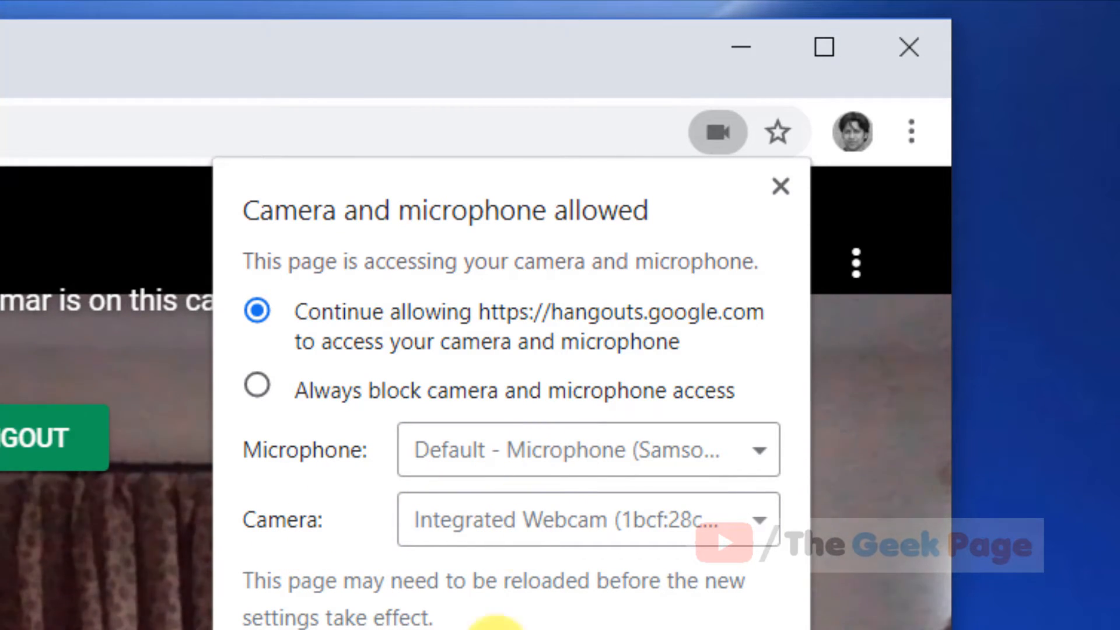
pyautogui.click(781, 187)
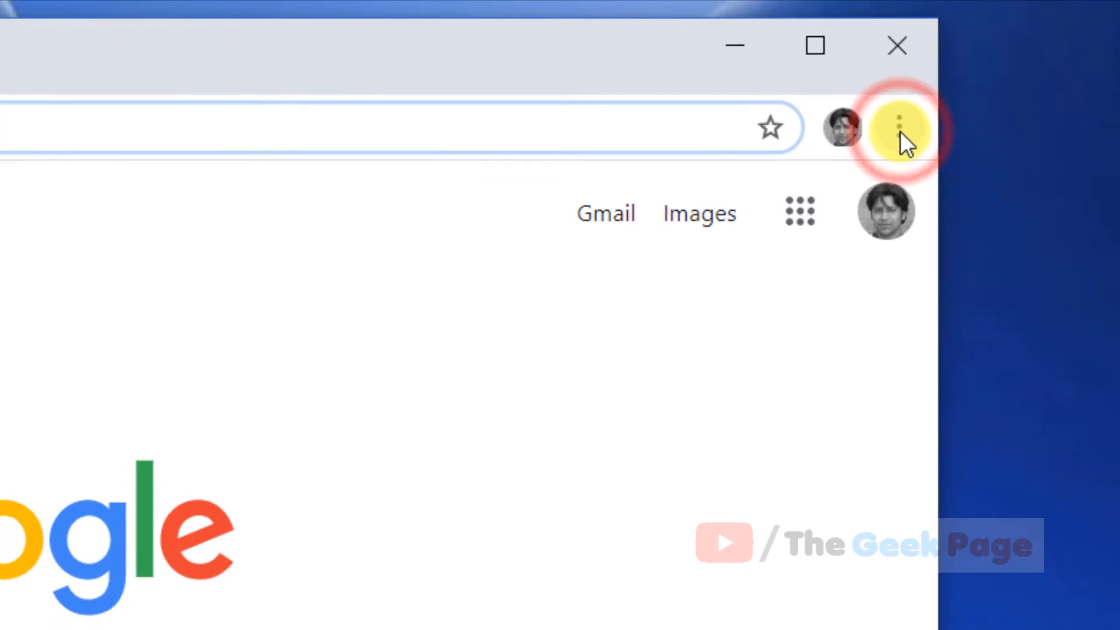
# - Reach Chrome's Site Settings permissions list from the main menu's Settings
pyautogui.click(899, 126)
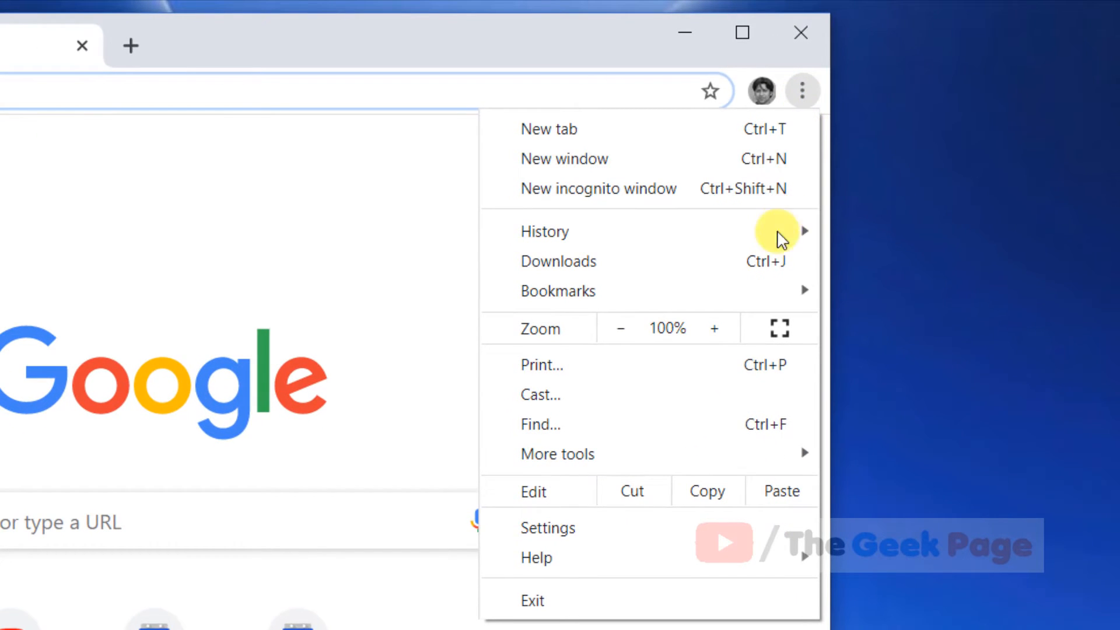
pyautogui.click(547, 528)
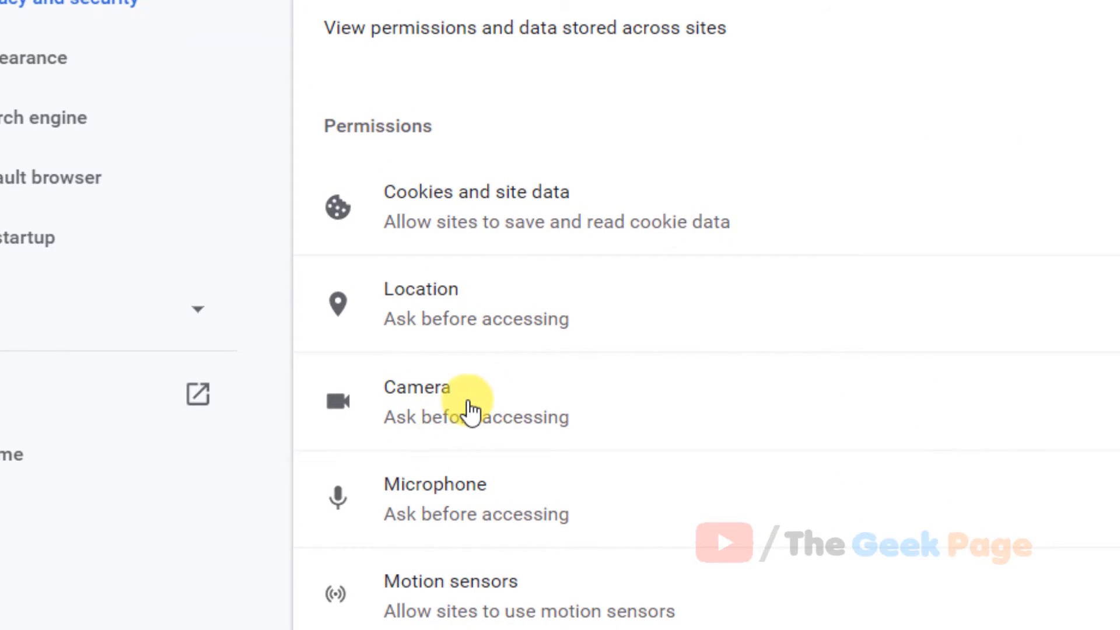
# - In Camera settings, toggle Ask before accessing off and back on
pyautogui.click(418, 387)
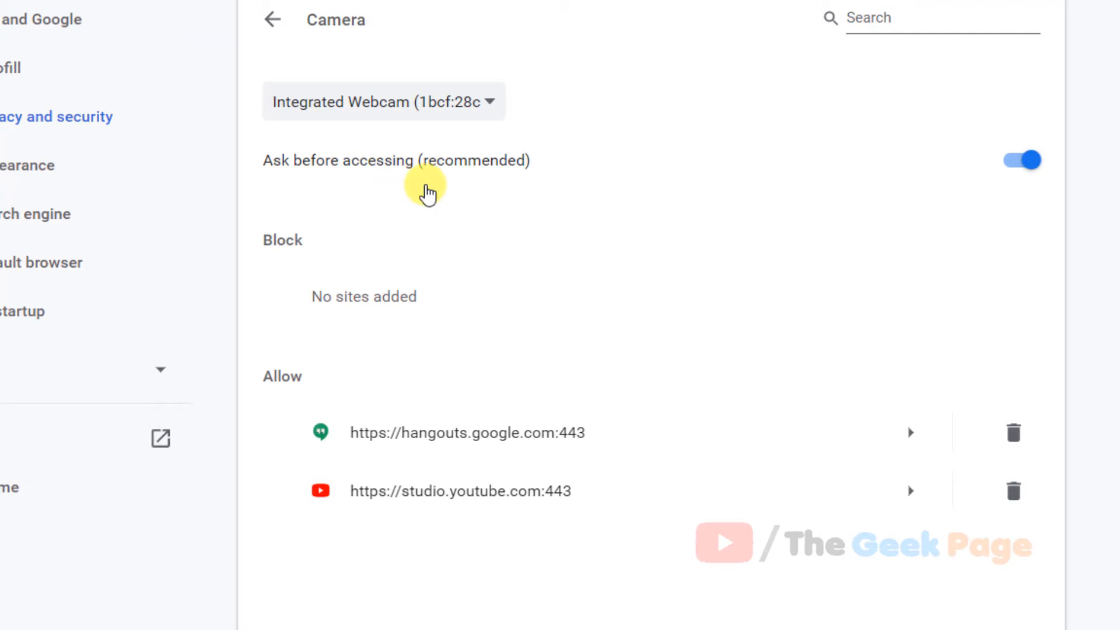
pyautogui.moveTo(975, 175)
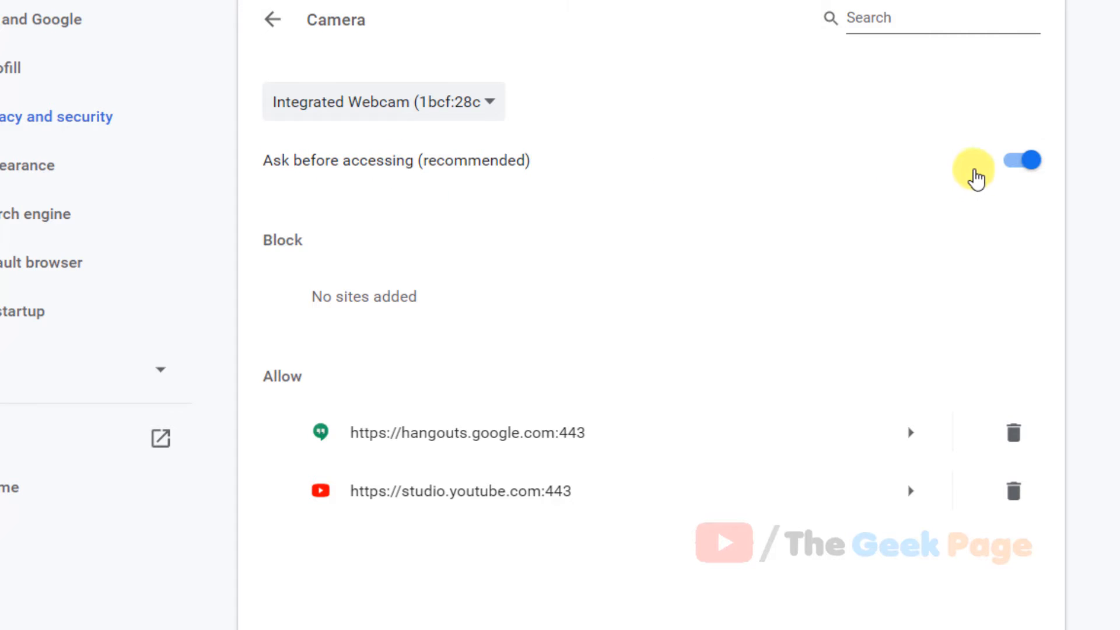
pyautogui.click(1019, 159)
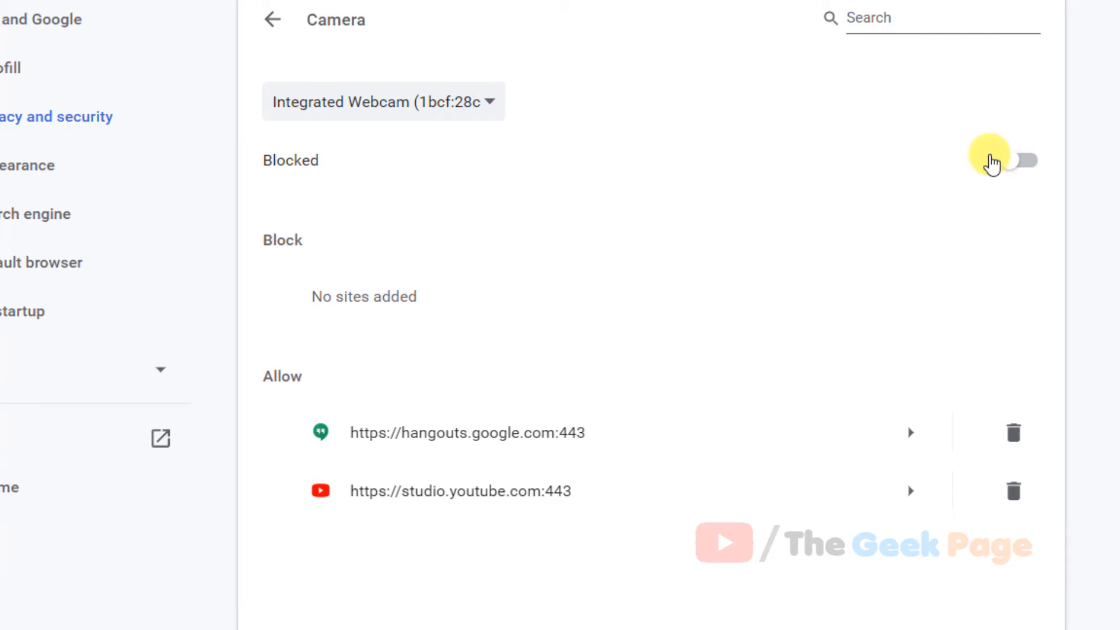
pyautogui.click(1020, 159)
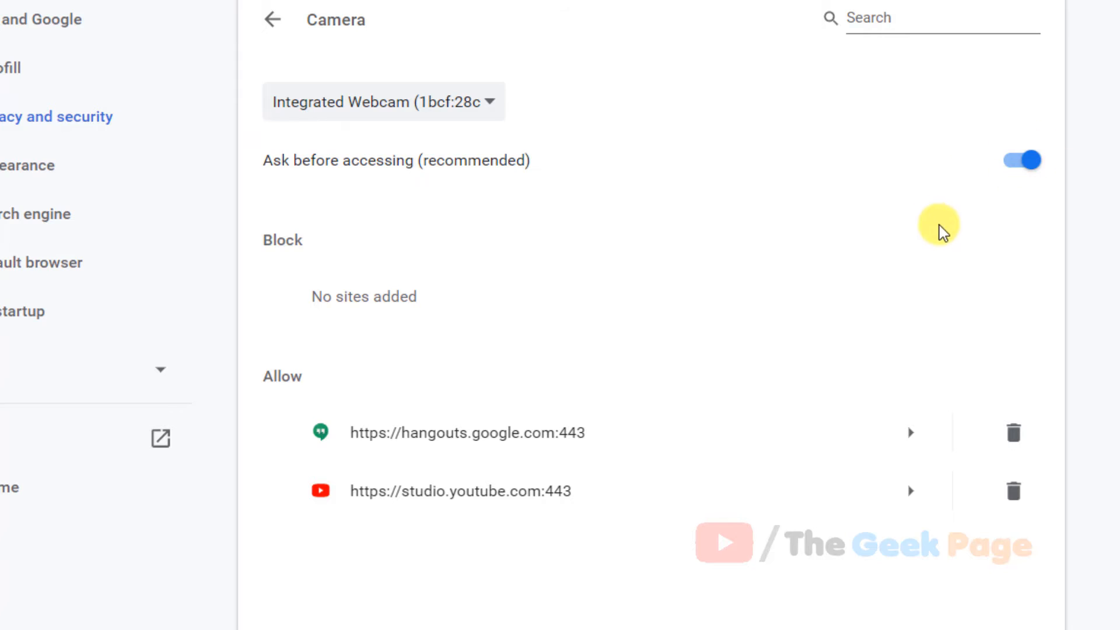
# - Select Integrated Webcam as the camera device and confirm it stays selected
pyautogui.click(383, 100)
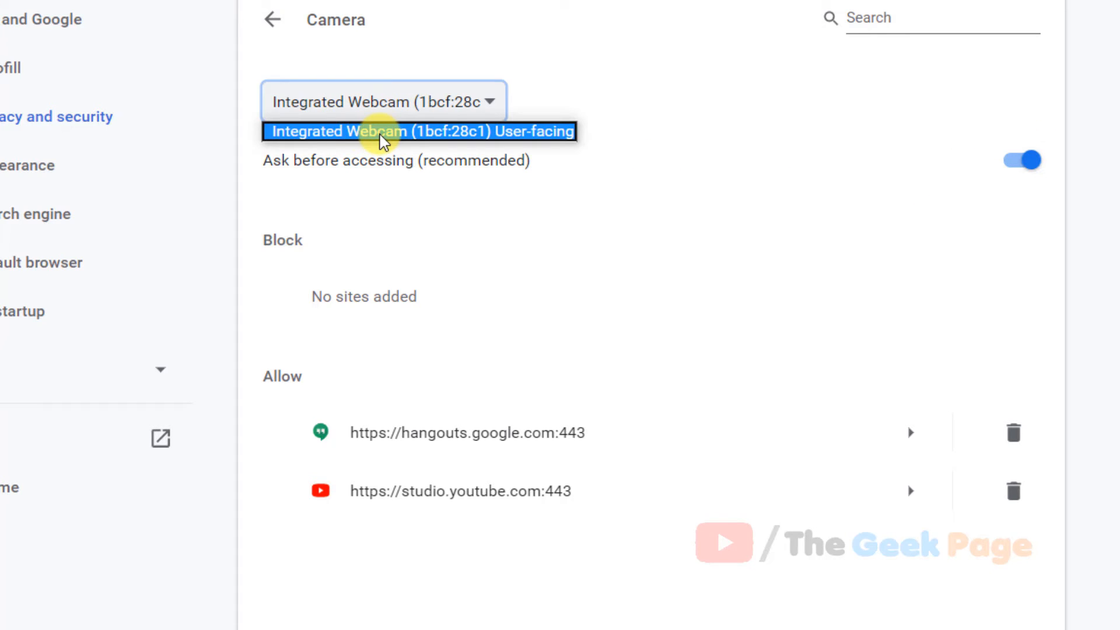
pyautogui.click(418, 130)
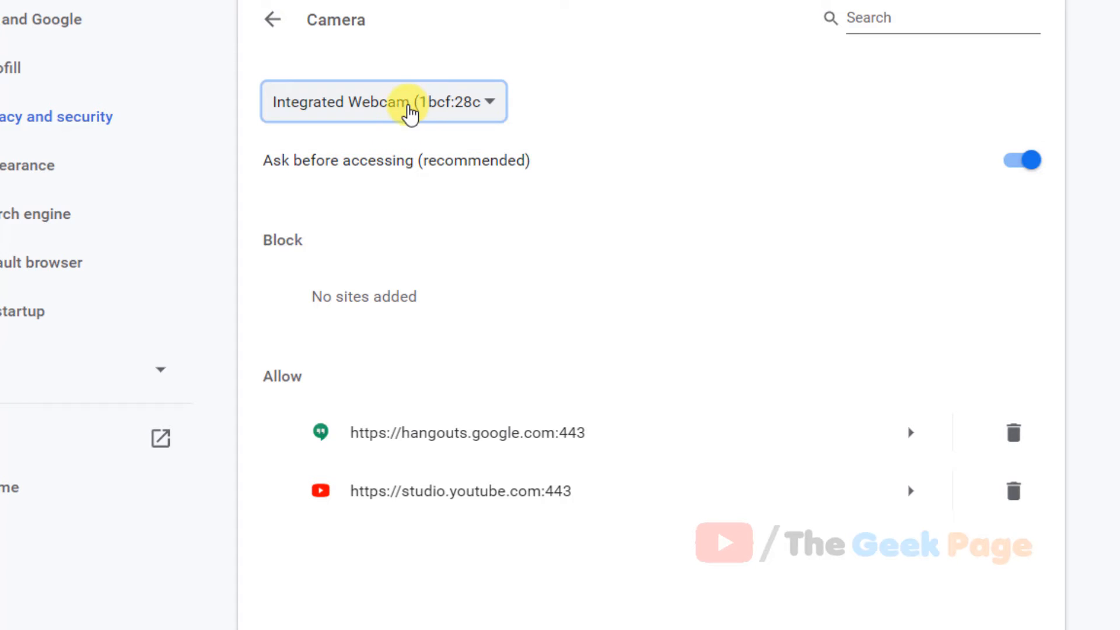
pyautogui.click(384, 102)
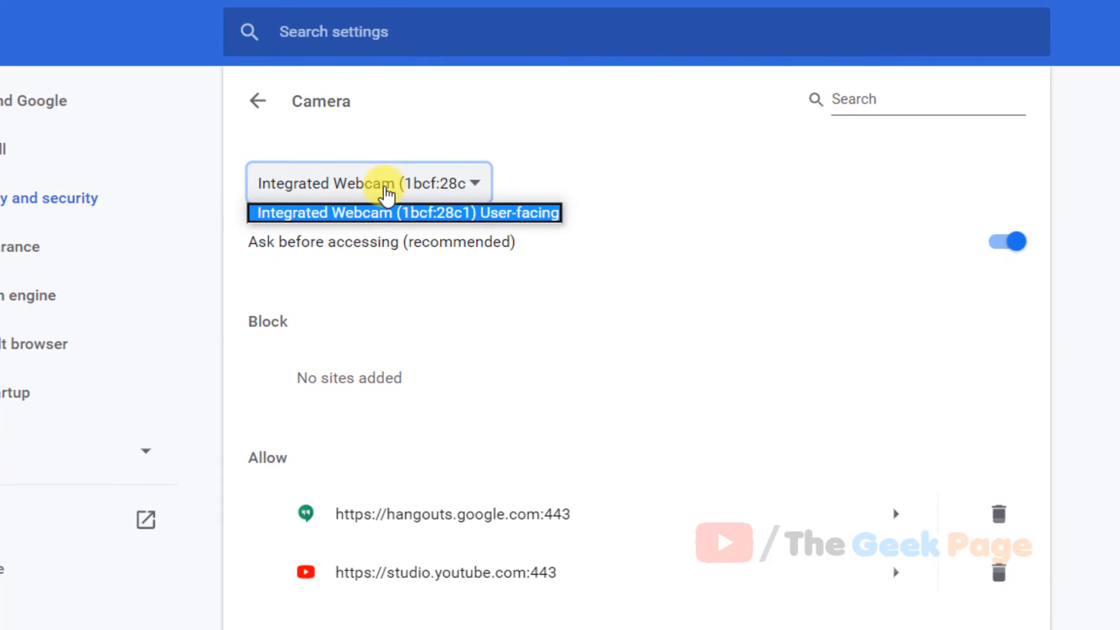
pyautogui.click(406, 212)
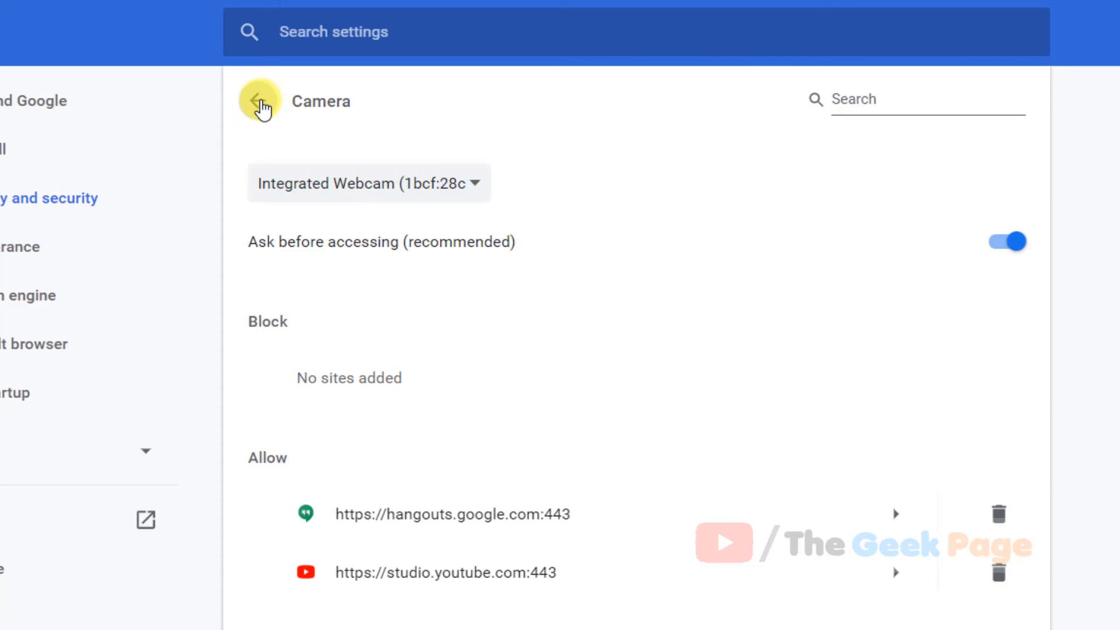
# - In Microphone settings, choose Default - Microphone (Samson GoMic) and keep Ask before accessing on
pyautogui.click(259, 100)
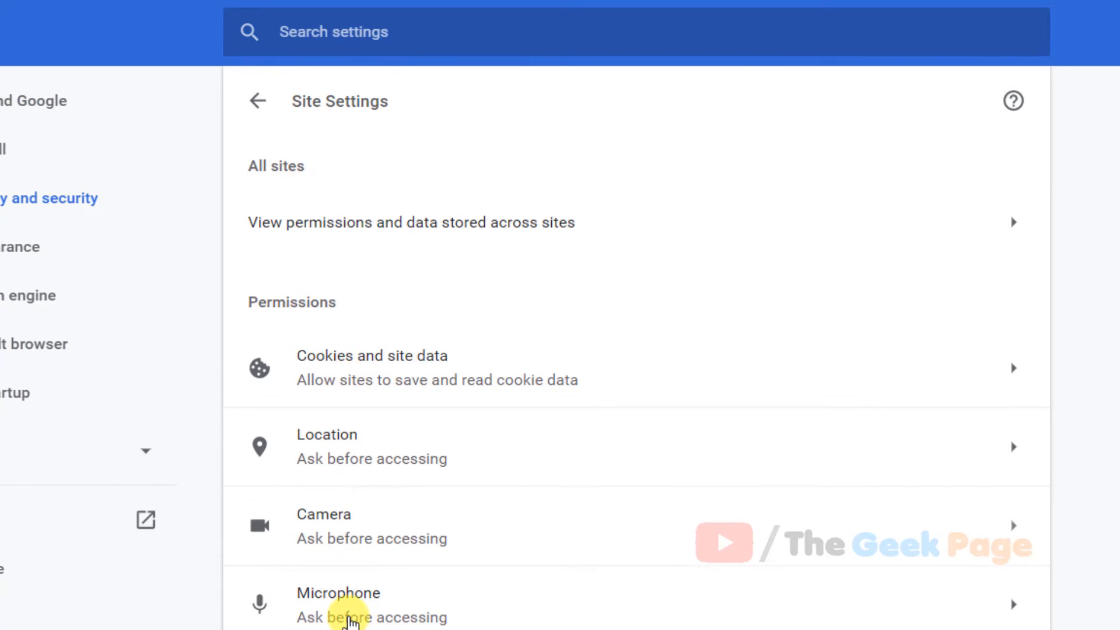
pyautogui.click(371, 603)
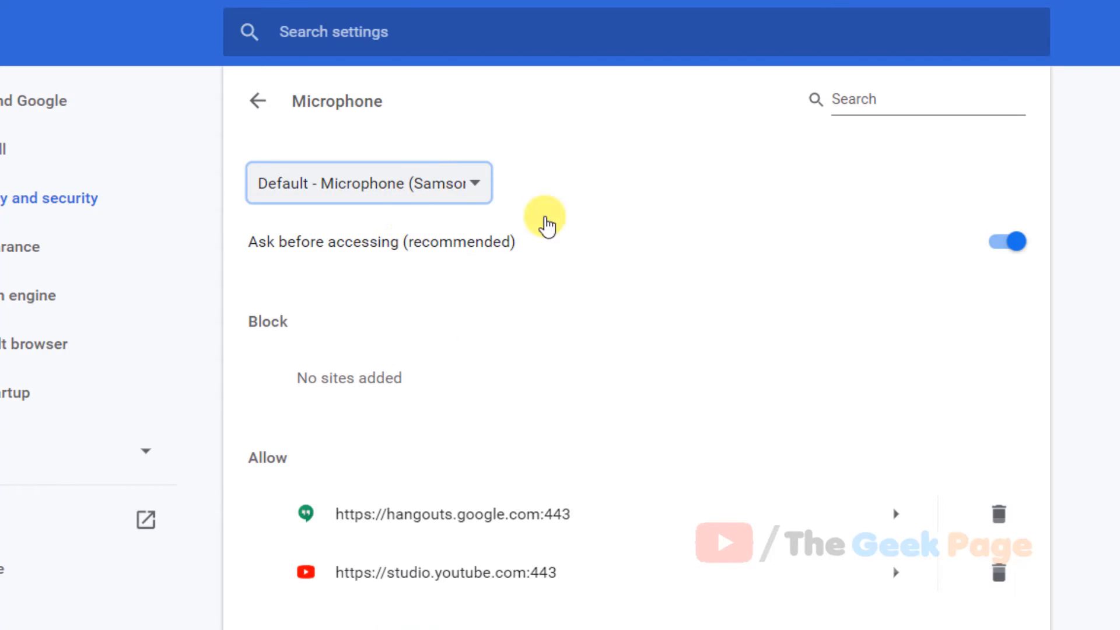
pyautogui.click(368, 183)
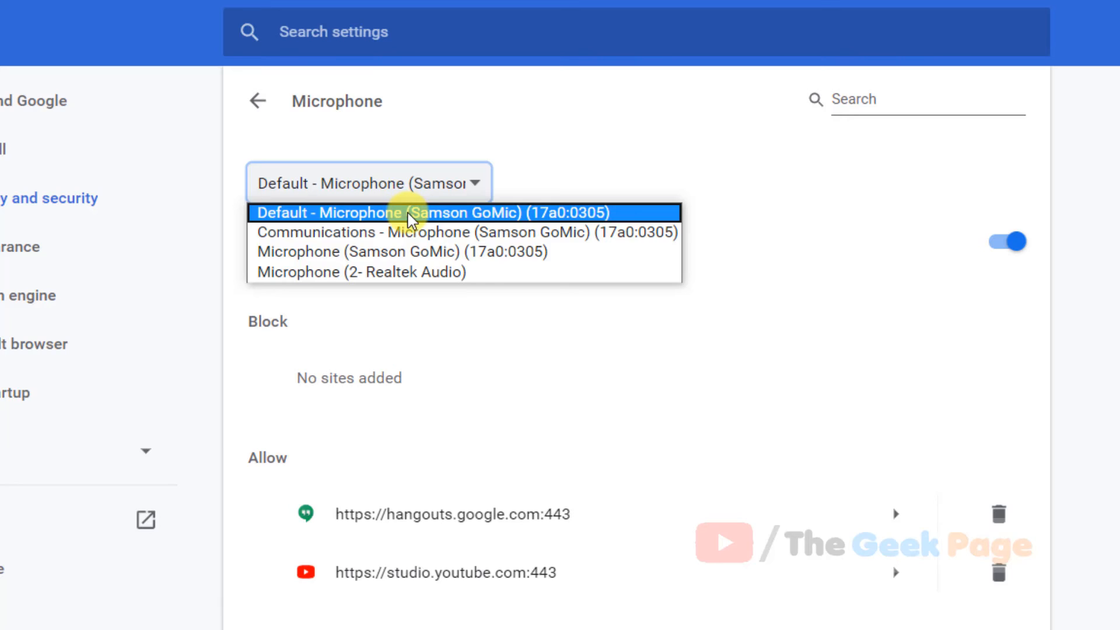
pyautogui.click(431, 212)
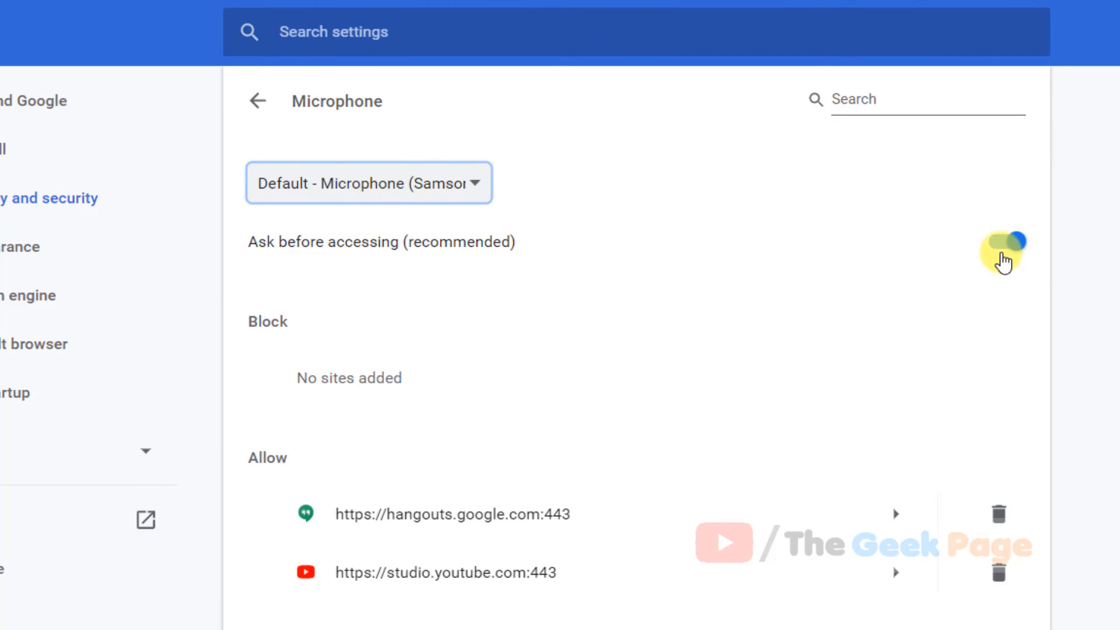
pyautogui.click(1000, 242)
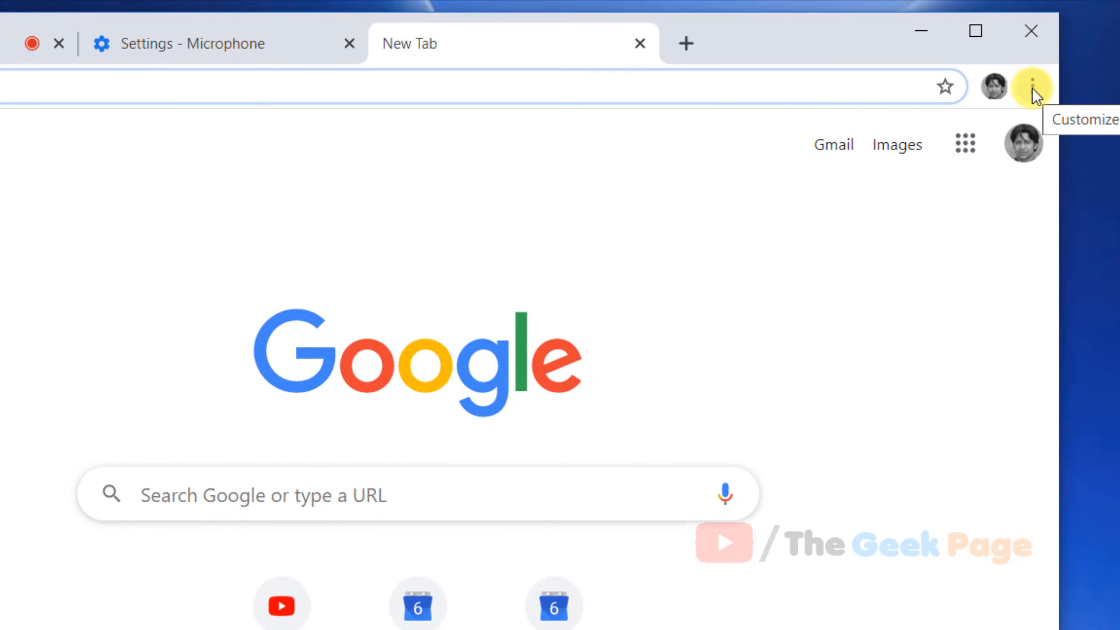
# - Reach About Google Chrome via Help to start updating from version 83.0.4103.61
pyautogui.click(1032, 85)
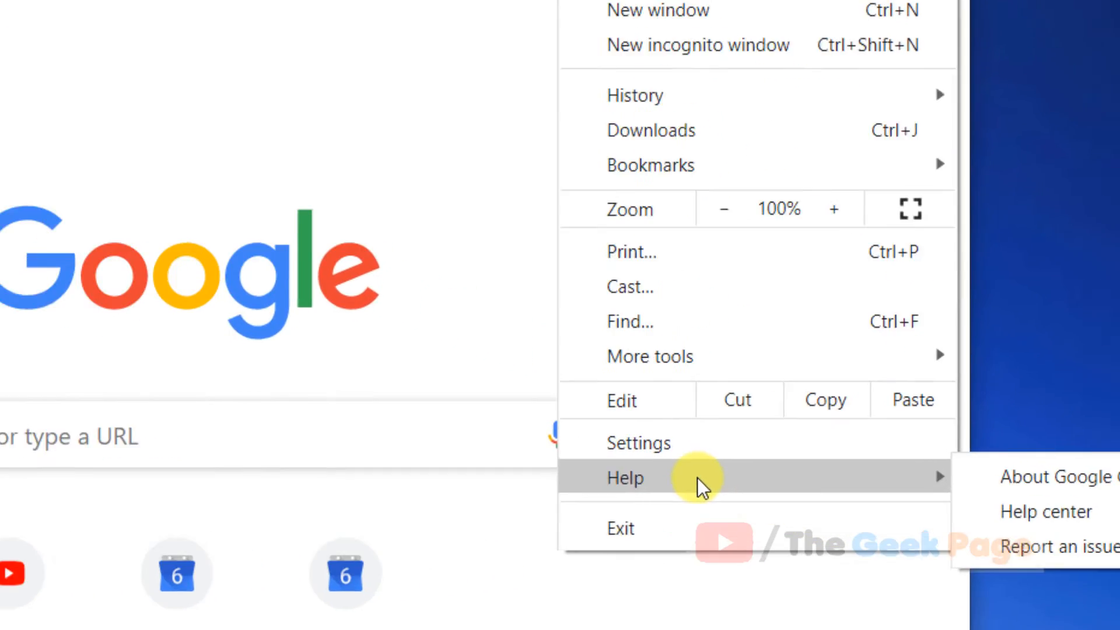
pyautogui.click(1055, 476)
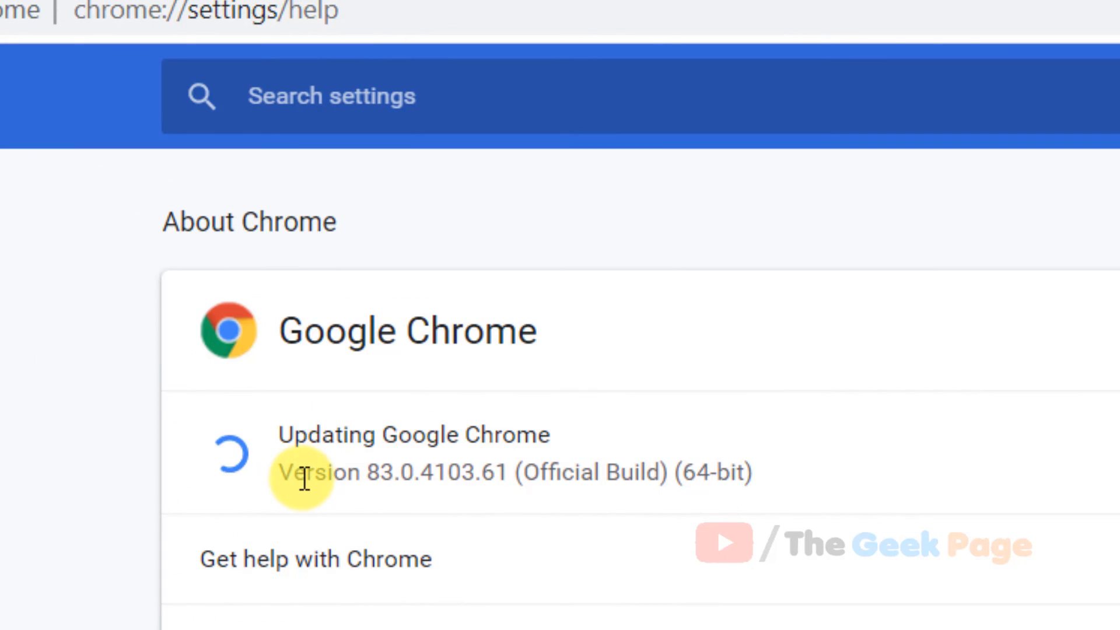